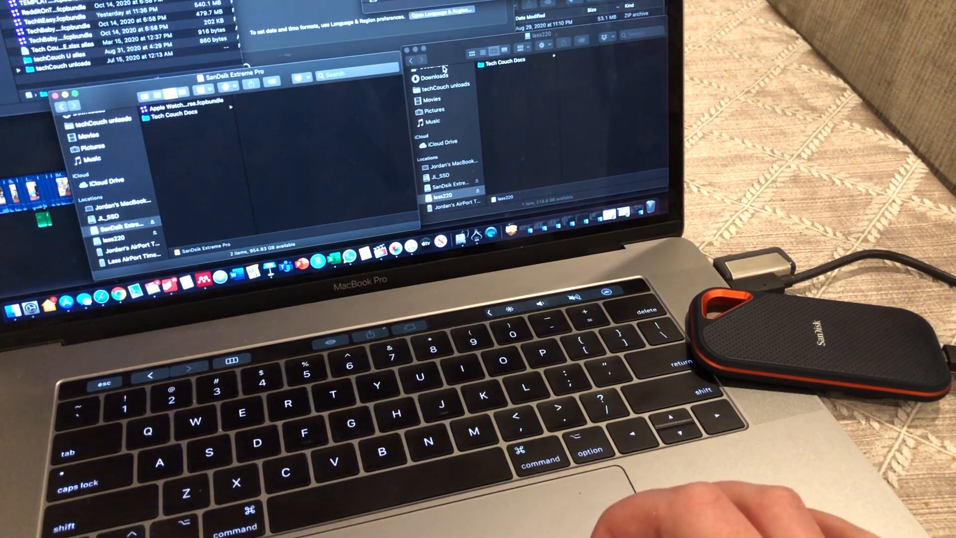
pyautogui.moveTo(288, 93)
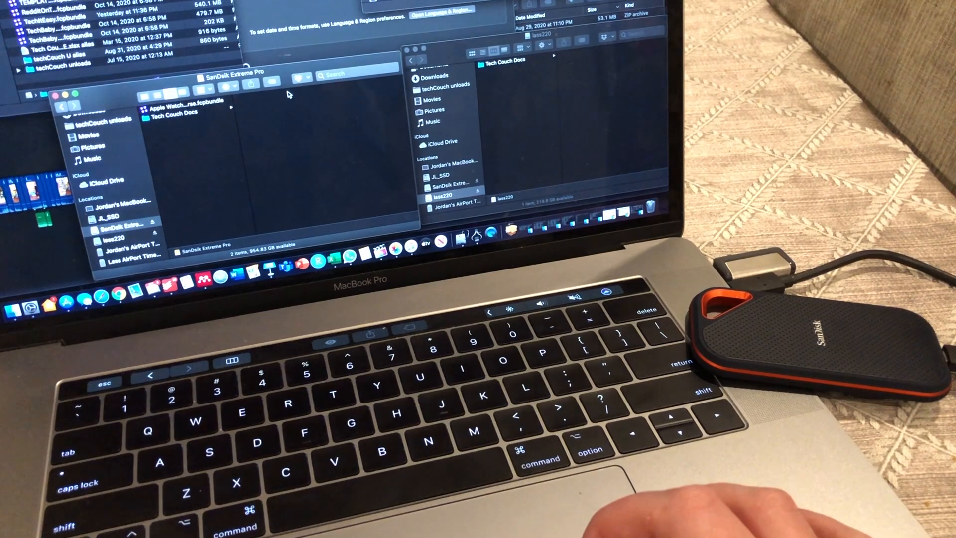